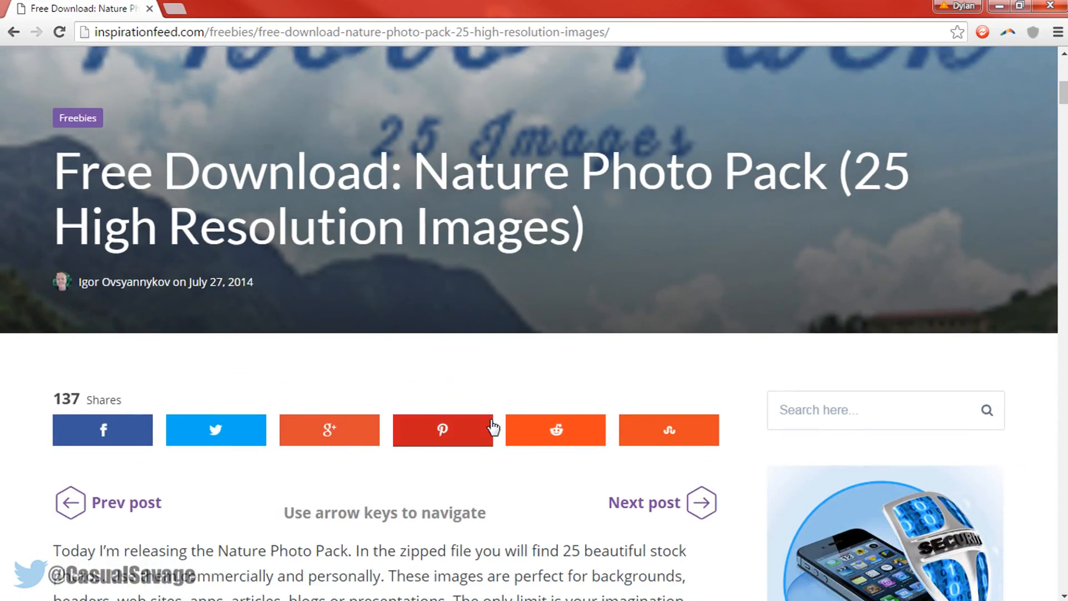
Scroll down the timeline while removing the lone mountain photo clip.
scroll("down", 3)
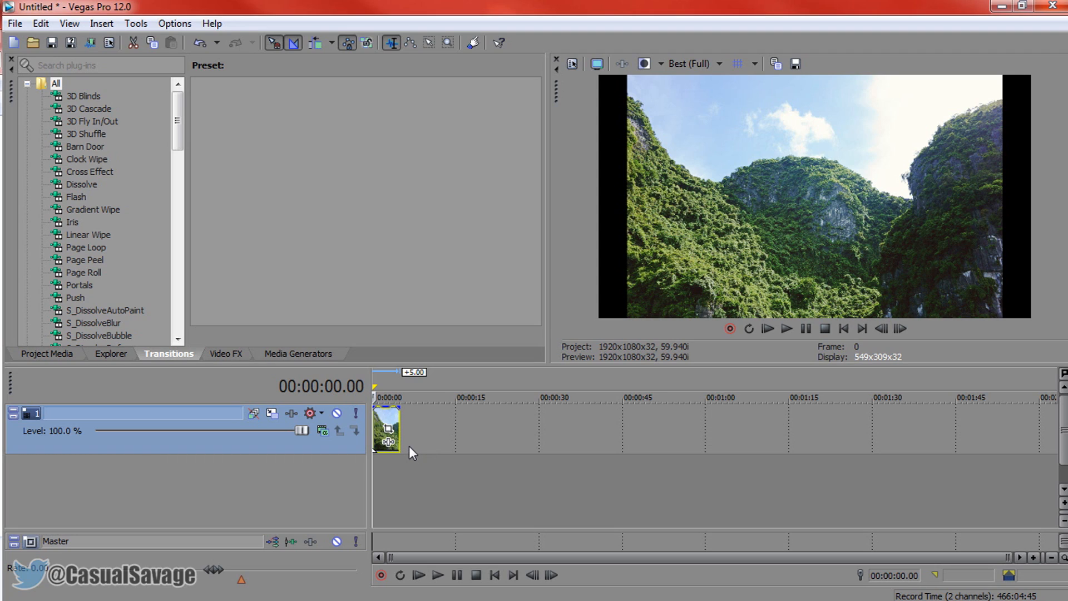
mouse_move(419, 431)
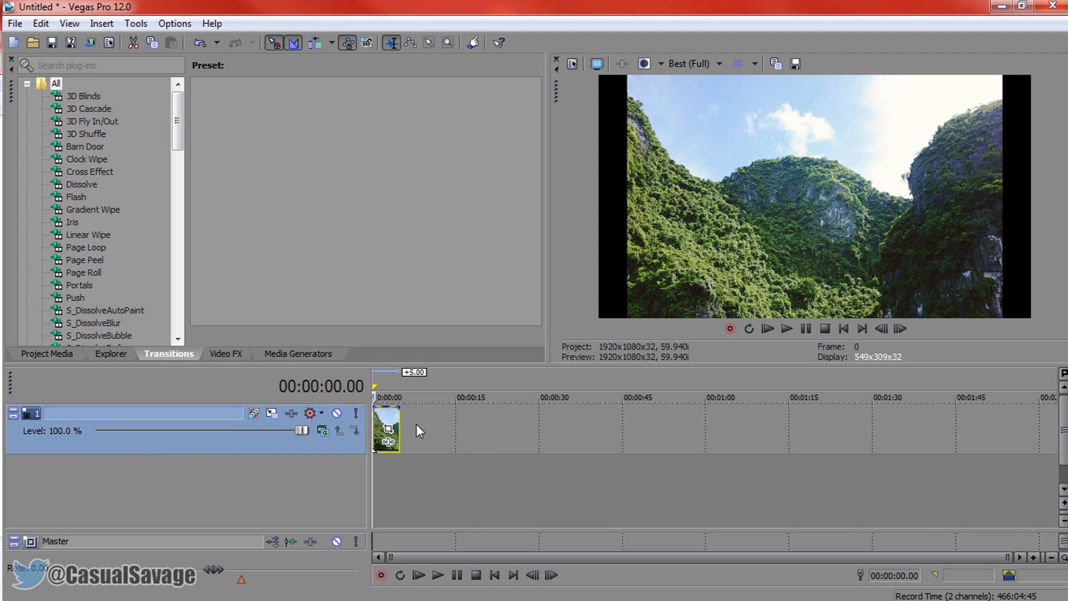
mouse_move(870, 462)
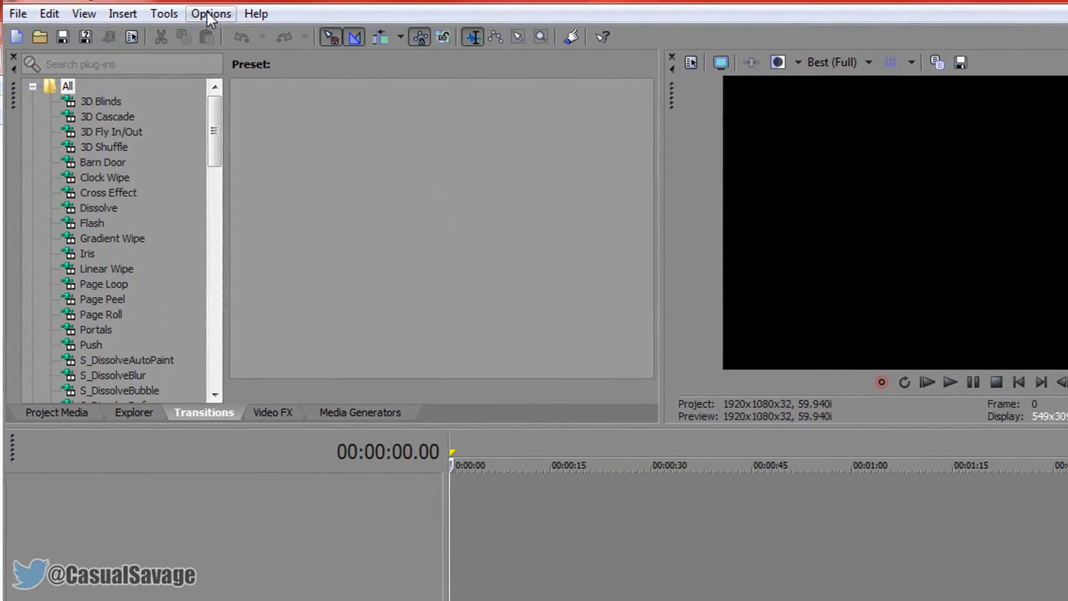
In Preferences, set New still image length to 3 seconds and confirm.
left_click(210, 13)
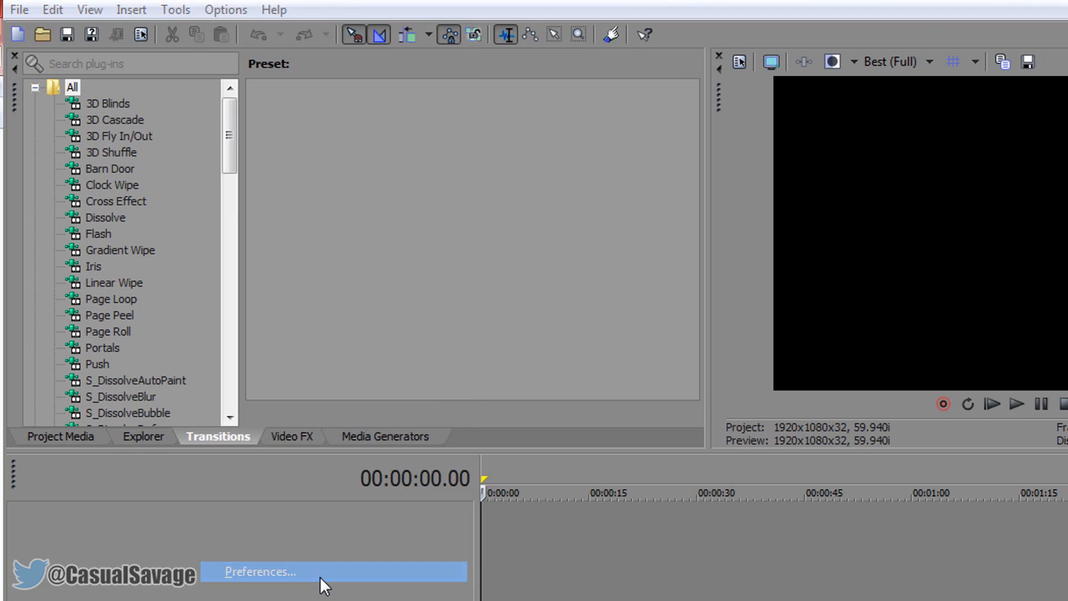
left_click(261, 572)
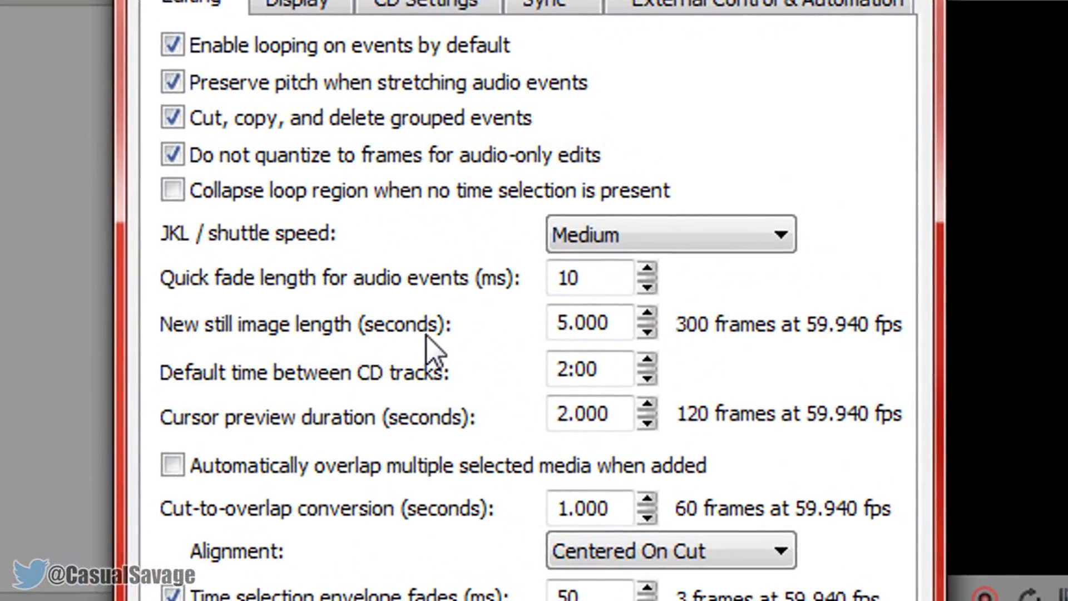
left_click(589, 323)
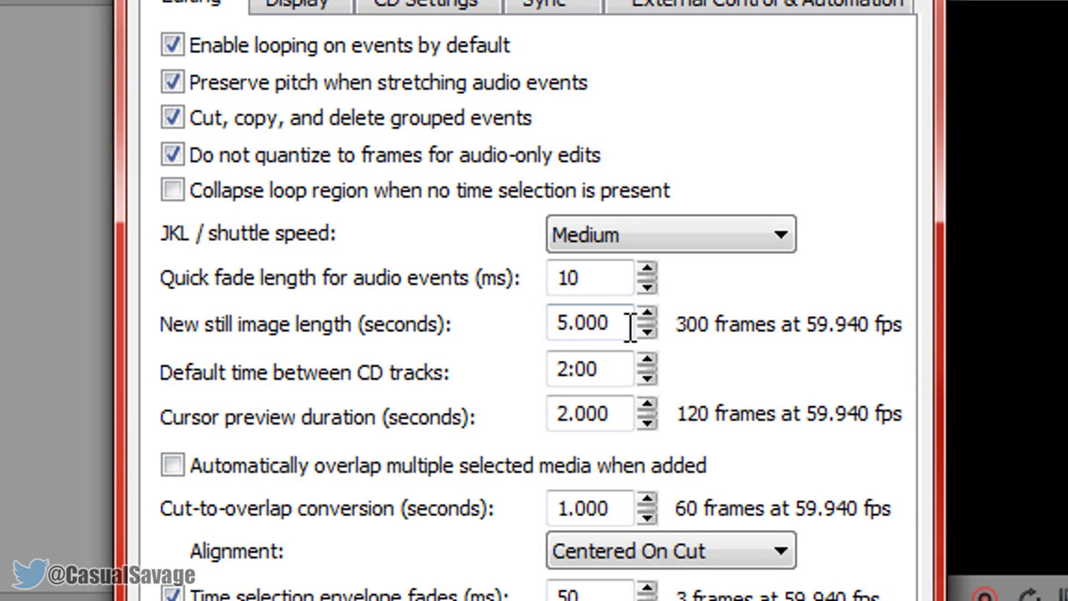
triple_click(588, 323)
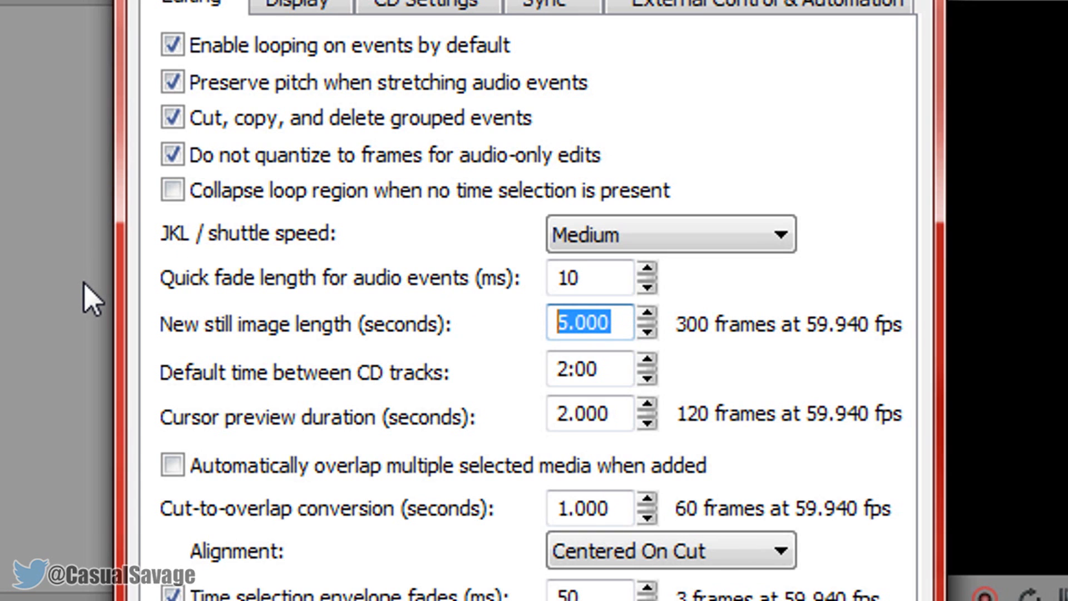
type("3")
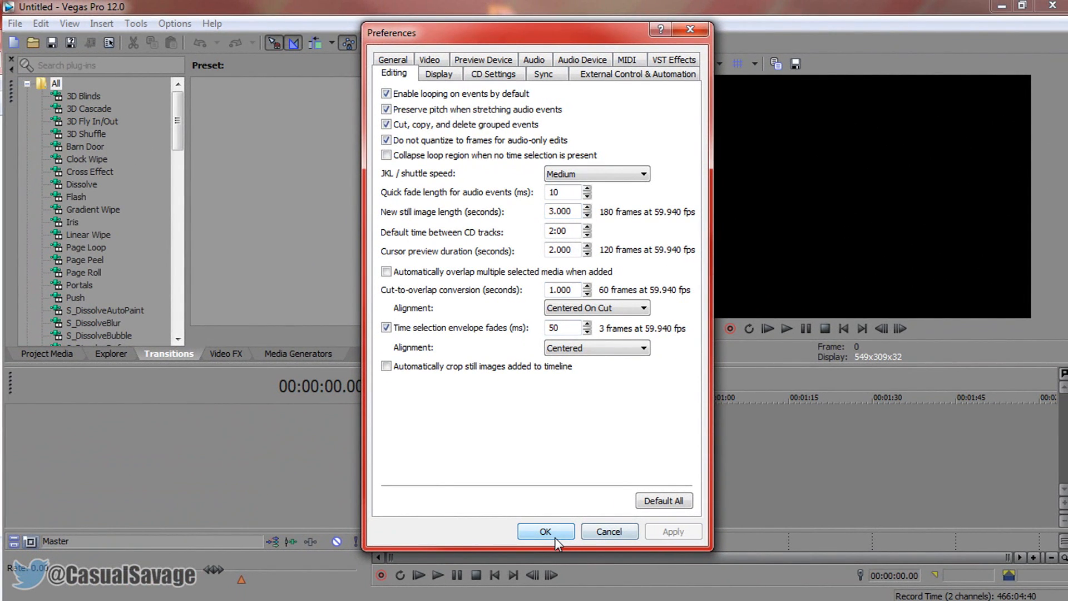
left_click(545, 531)
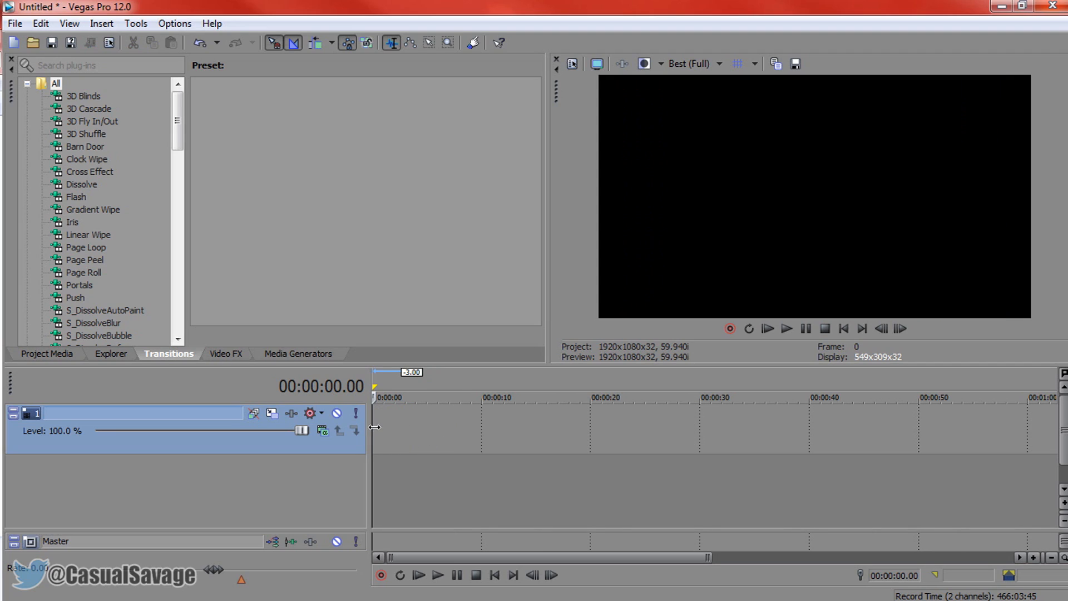
On the Preferences Editing tab, change New still image length to 1 second.
left_click(174, 23)
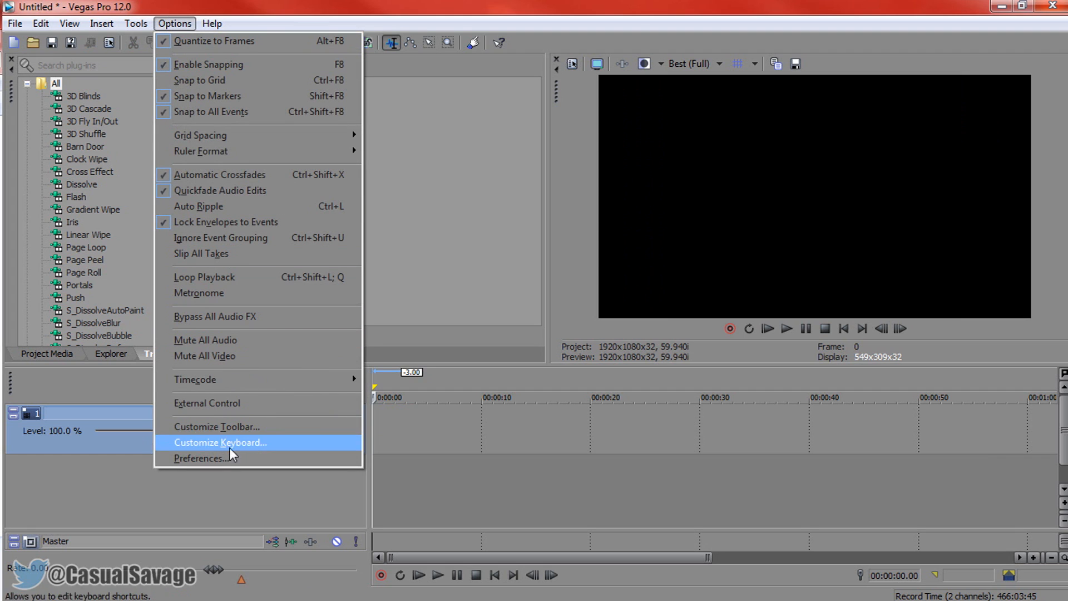
left_click(201, 457)
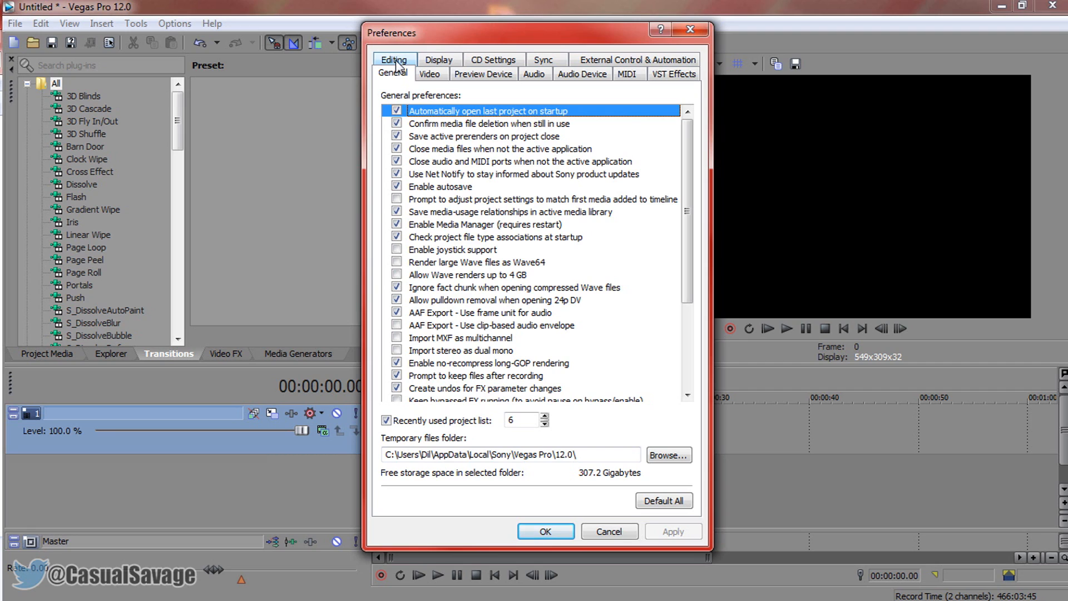
left_click(394, 74)
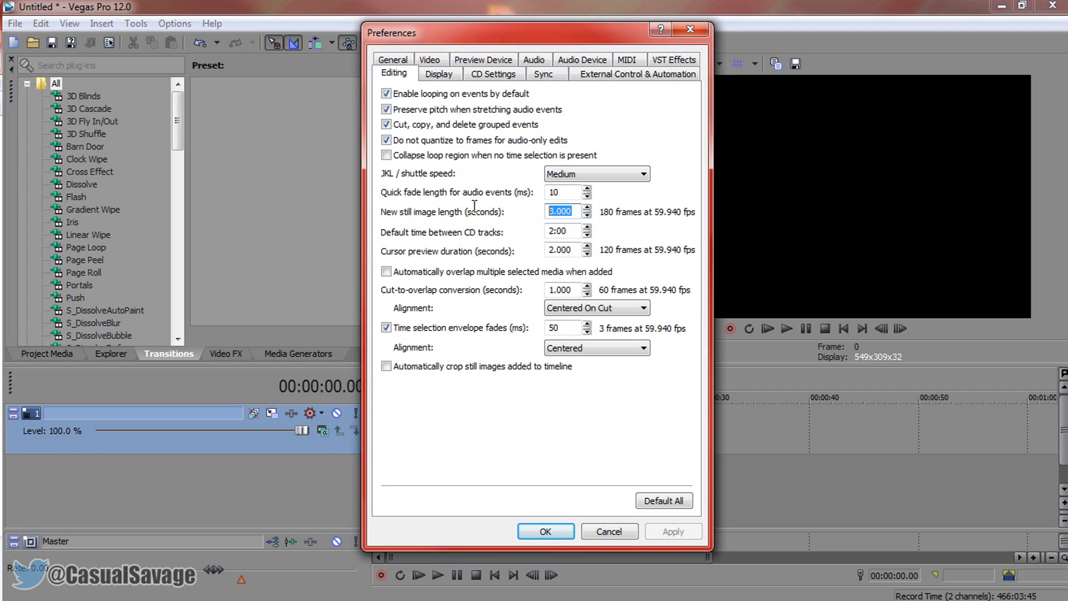
type("1")
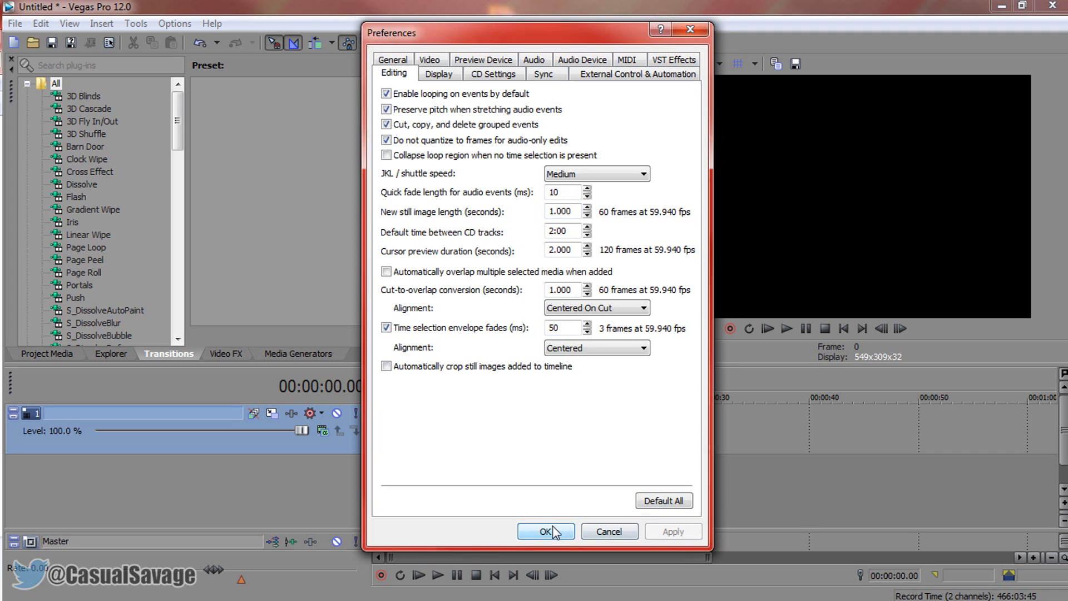
left_click(545, 531)
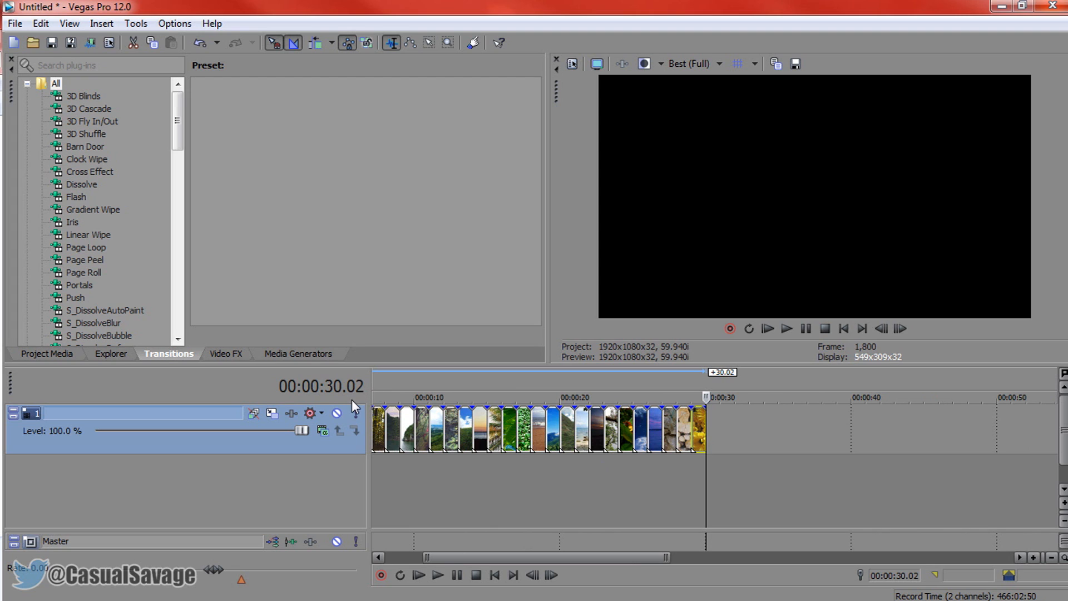
mouse_move(831, 346)
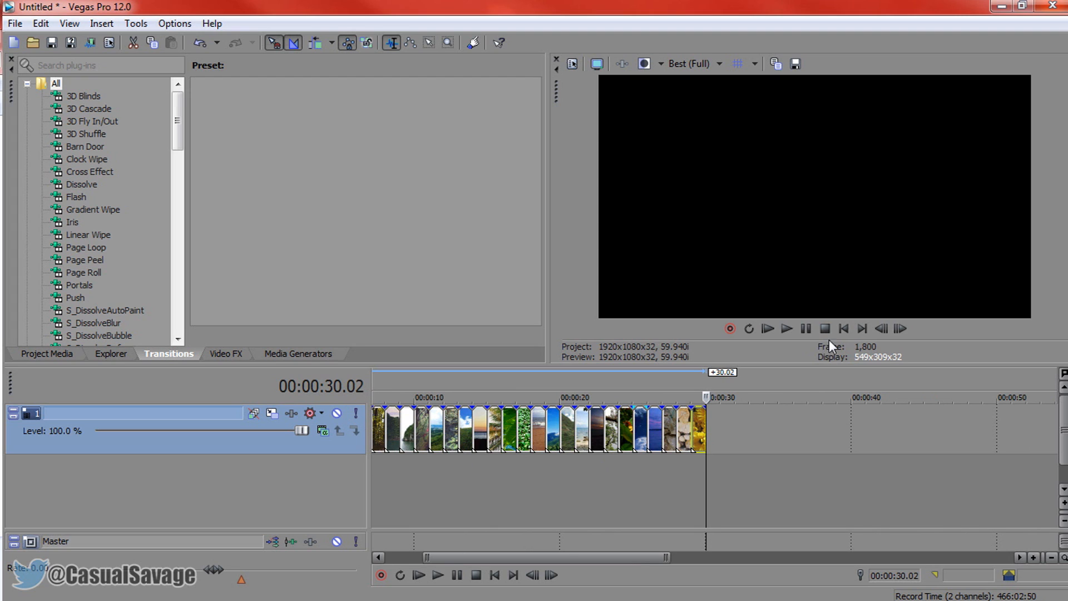
Return the playhead to the start of the 30-second photo sequence.
left_click(786, 328)
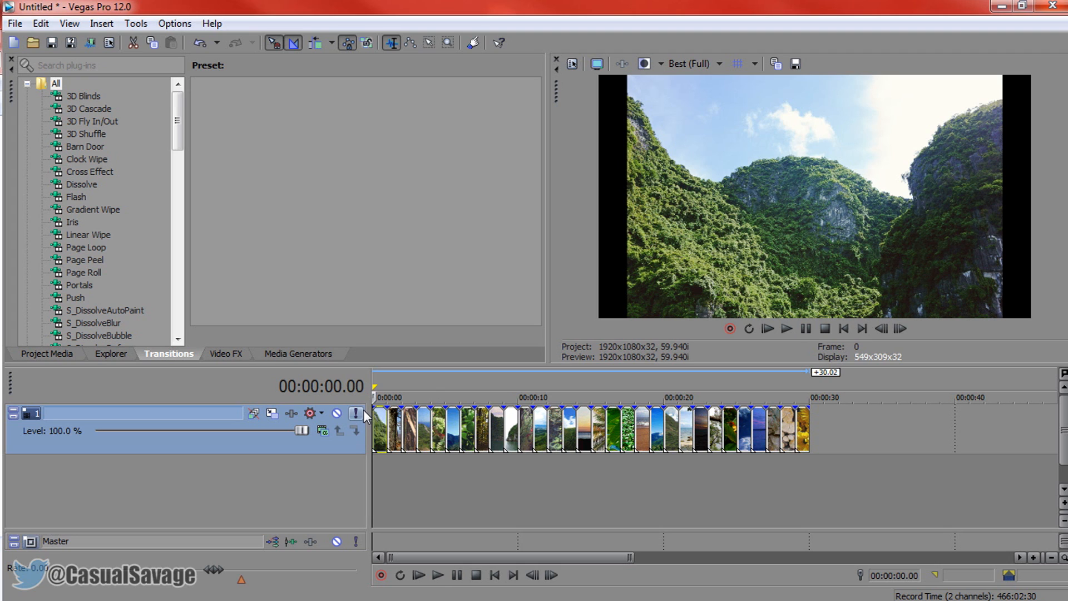
On the Preferences Editing tab, set New still image length to 0.5 seconds.
left_click(174, 23)
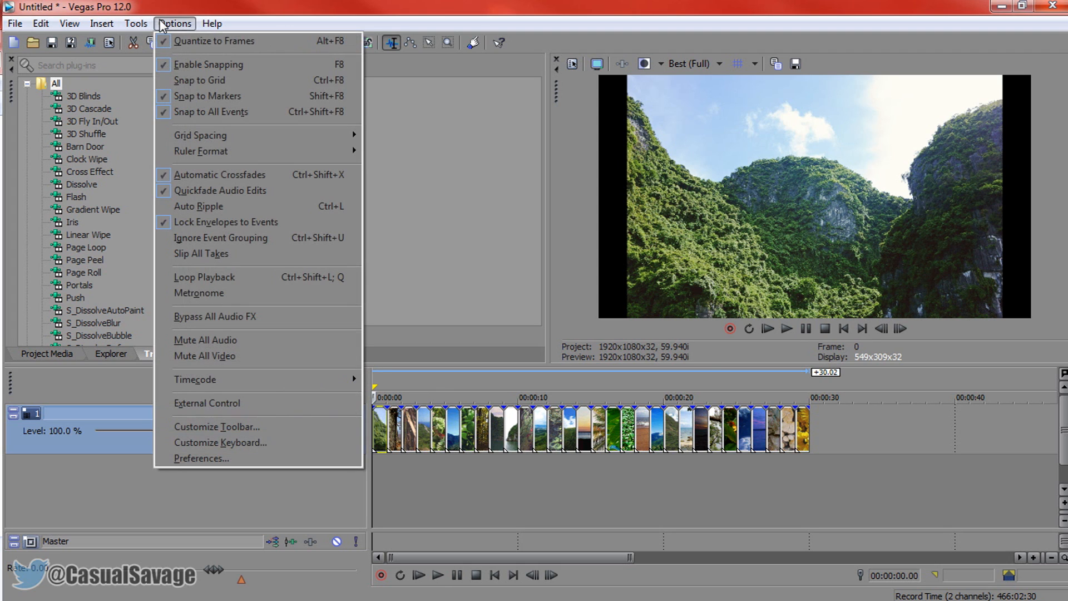
left_click(201, 458)
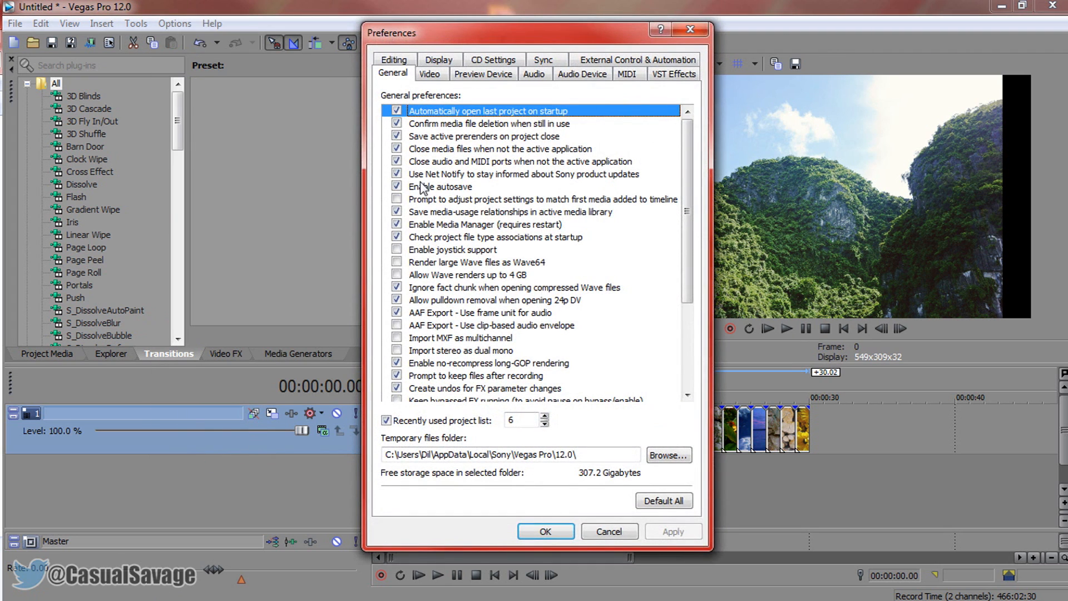
left_click(393, 73)
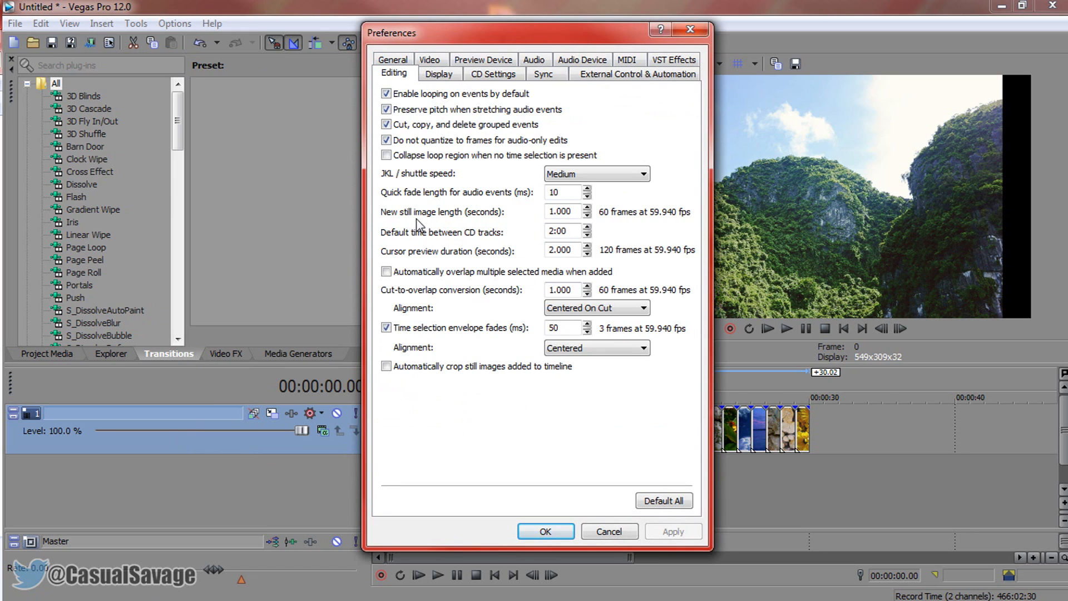
triple_click(562, 212)
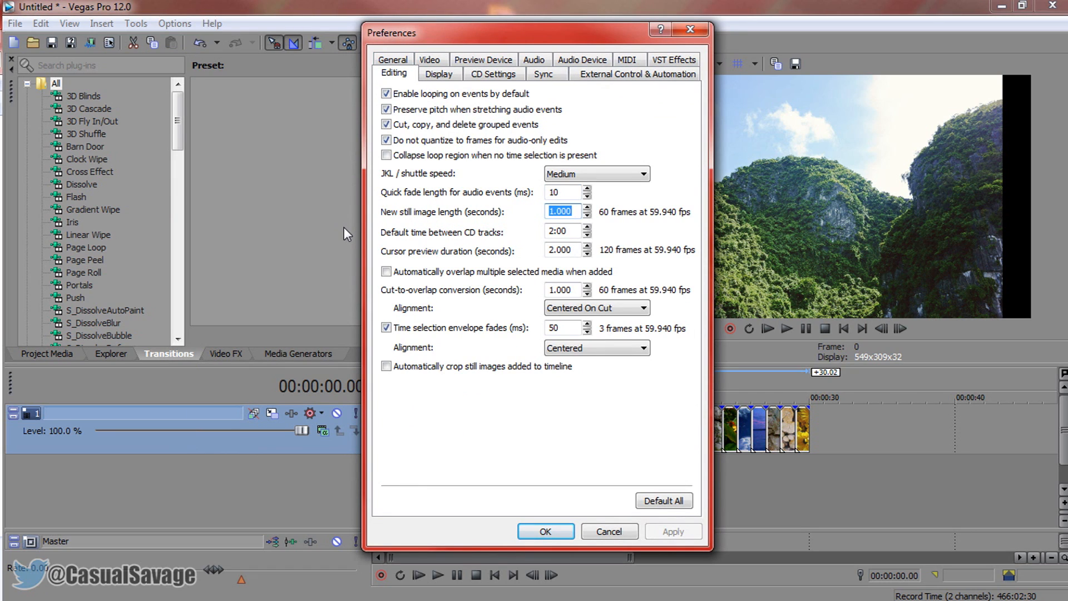
type("0.")
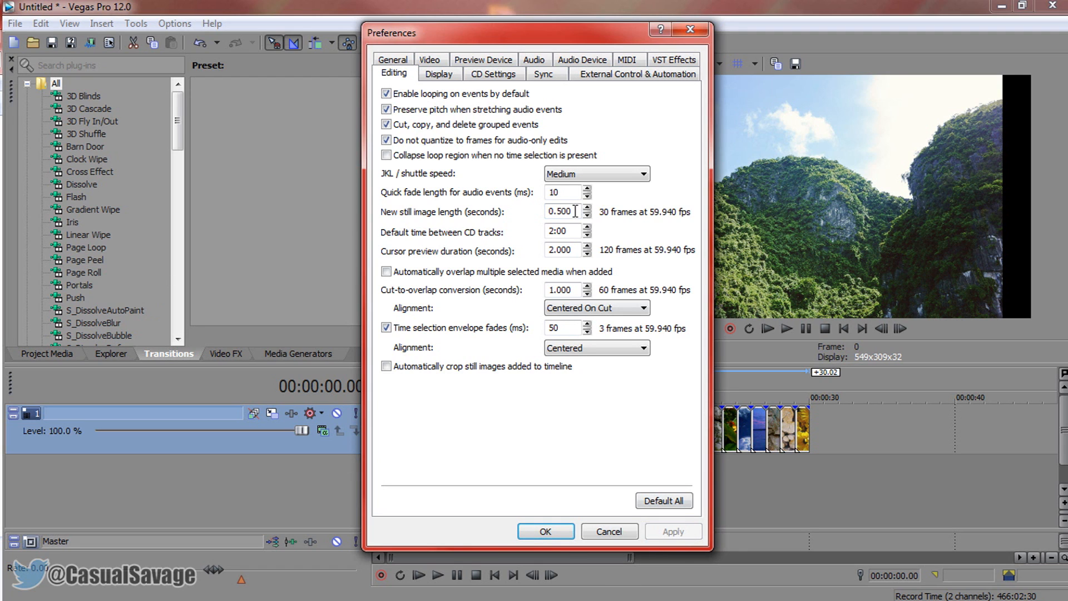
left_click(544, 531)
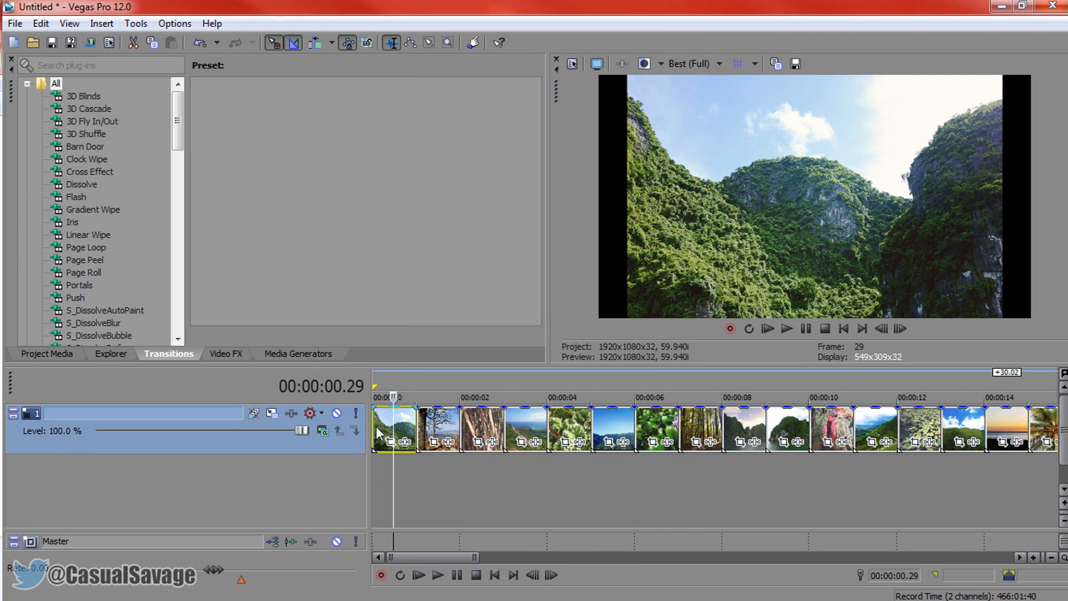
mouse_move(376, 421)
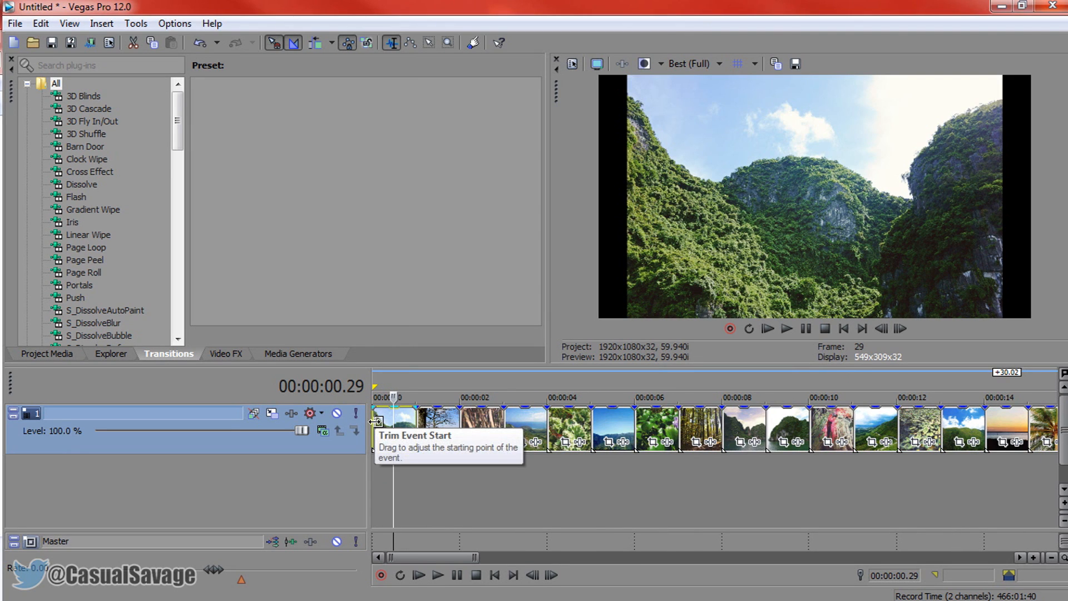